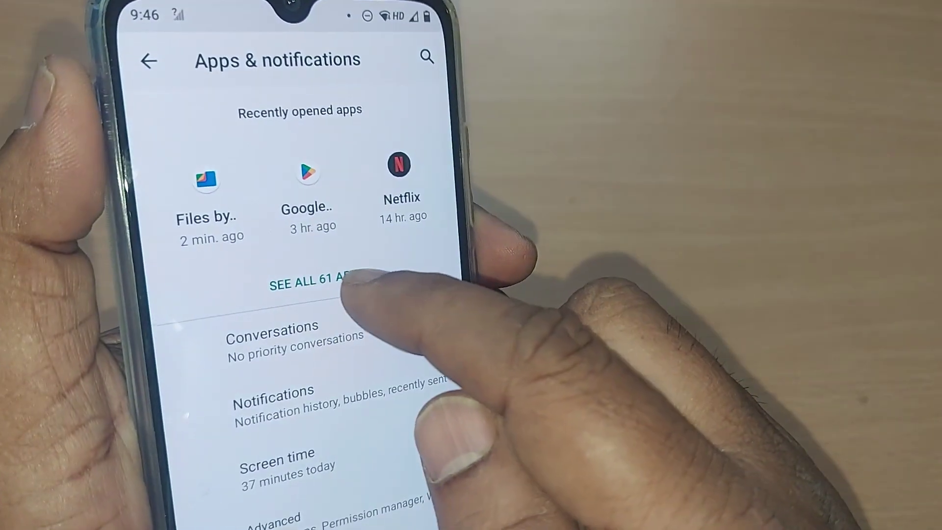
Show all 61 installed apps, with the overflow menu offering 'Reset app preferences'.
{"action": "left_click", "coordinate": [316, 295]}
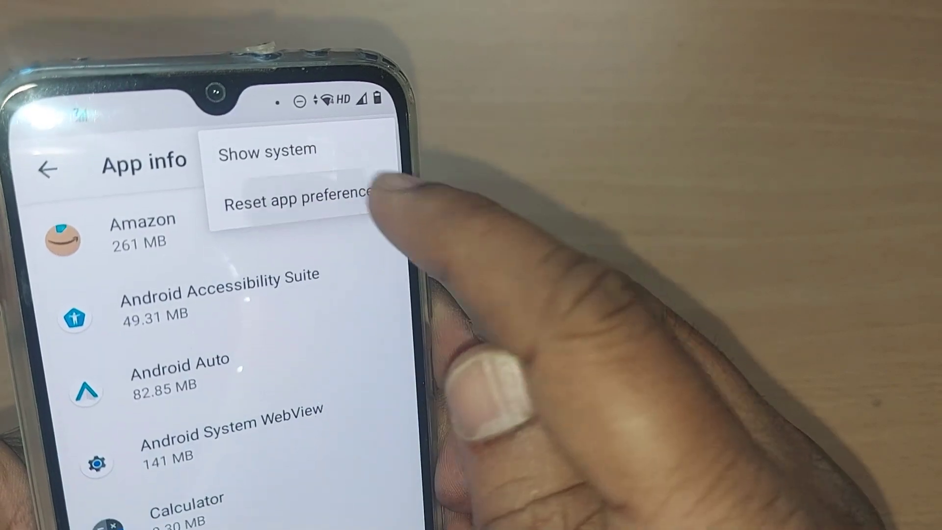
{"action": "left_click", "coordinate": [299, 199]}
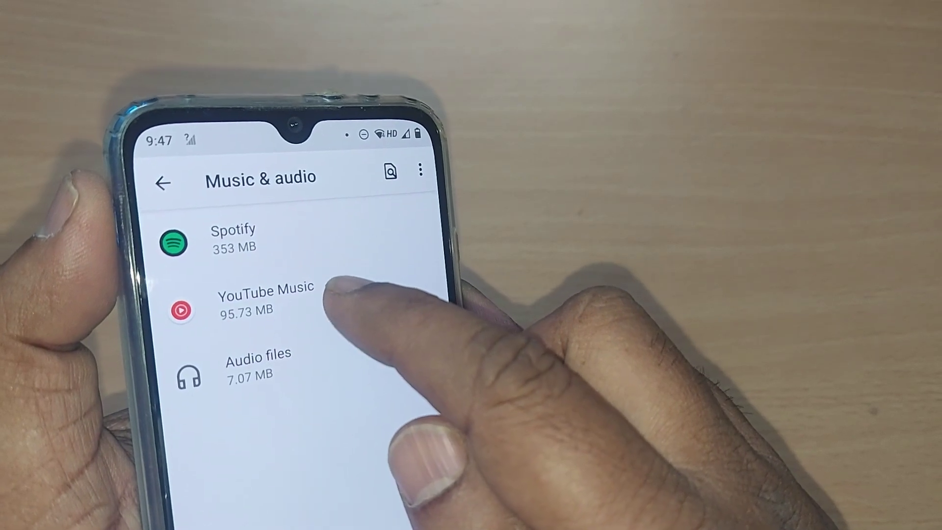
Clear YouTube Music's cache (95.73 MB to 95.68 MB) and return to Storage.
{"action": "left_click", "coordinate": [264, 303]}
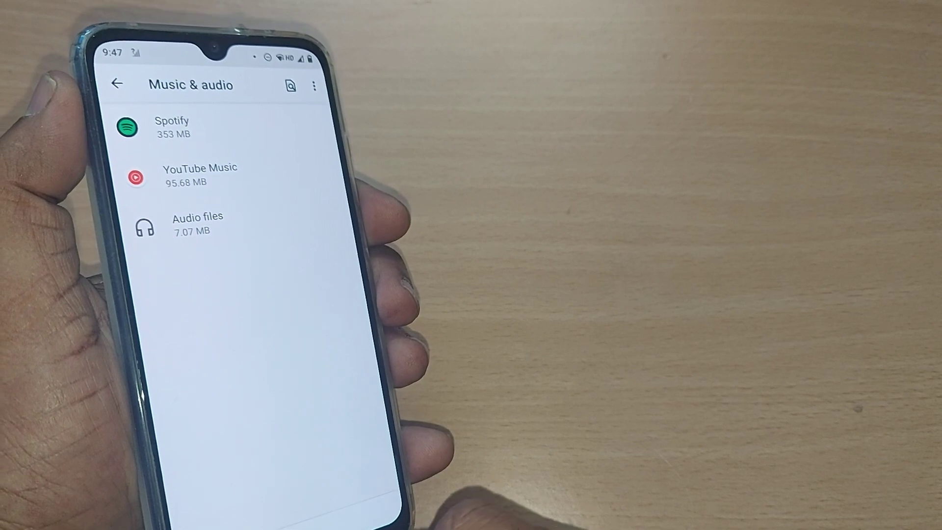
{"action": "left_click", "coordinate": [119, 84]}
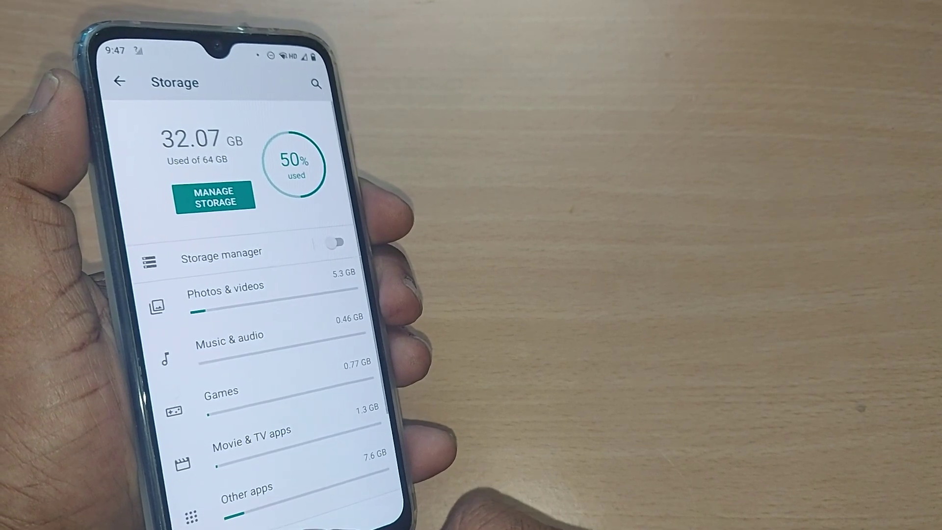